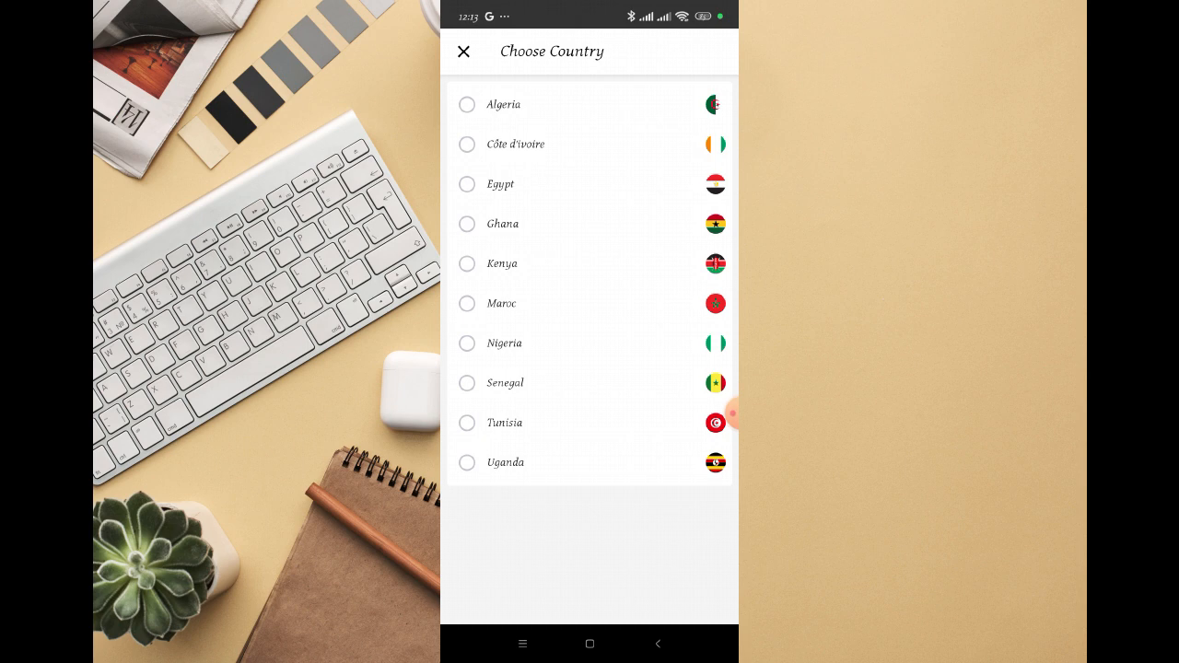
Select Nigeria in the Choose Country list
left_click(467, 343)
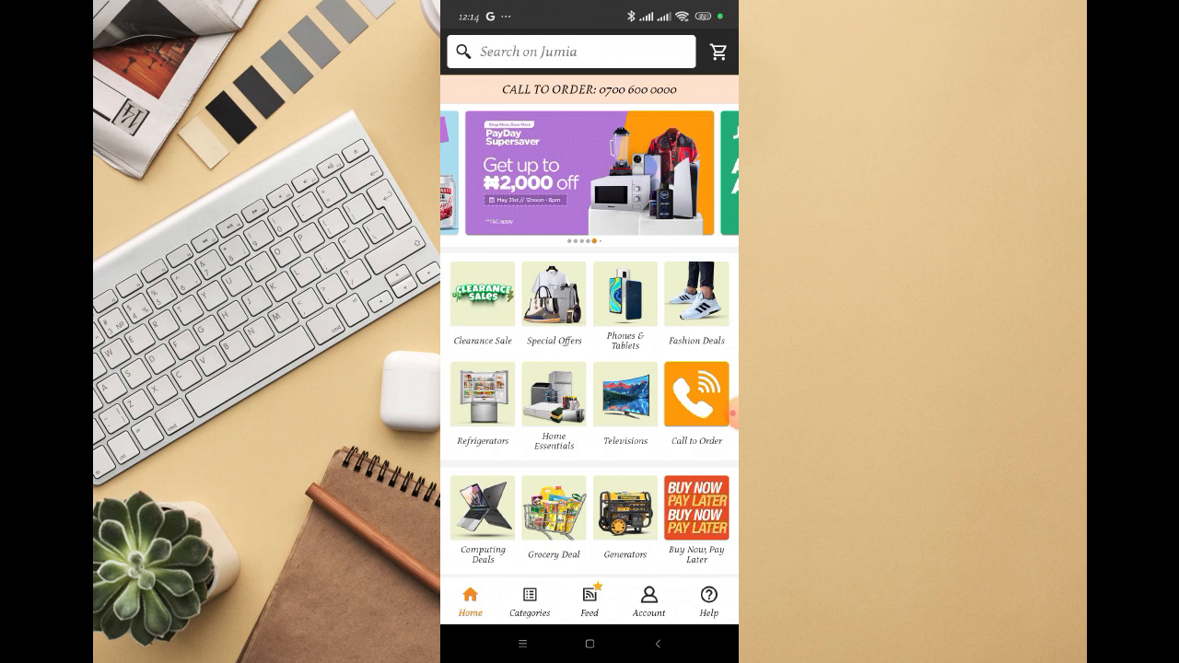
From the Account tab, start login and open it in Chrome
left_click(648, 602)
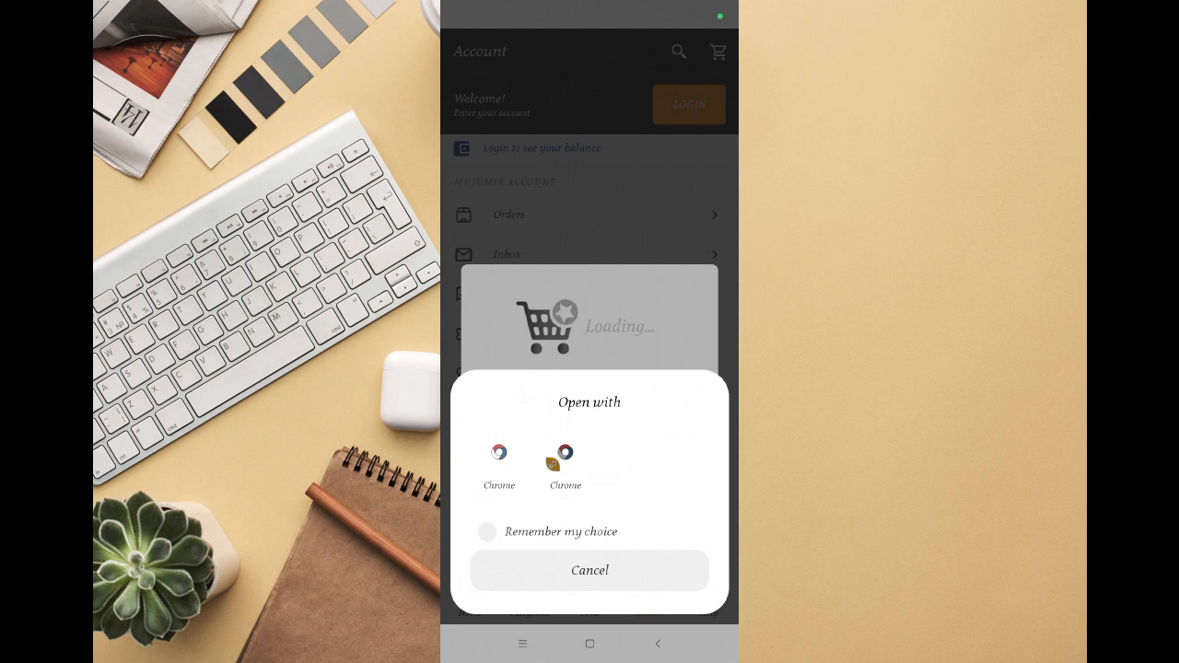
left_click(500, 452)
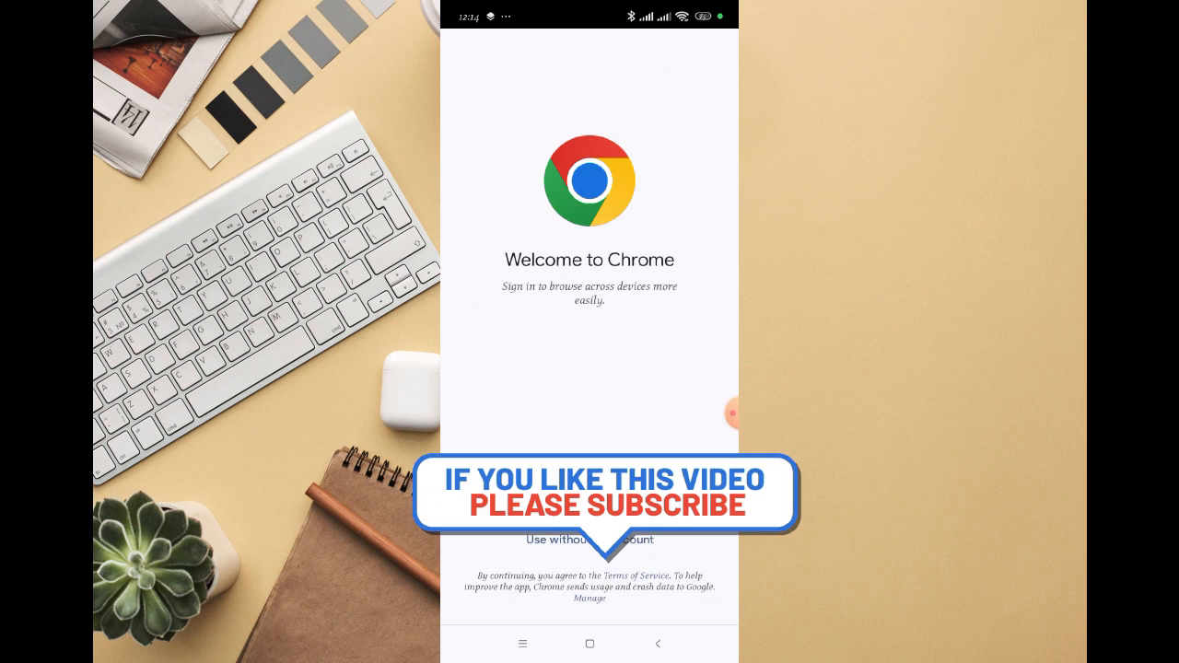
Use Chrome without an account and focus the Email or Mobile Number field
left_click(589, 540)
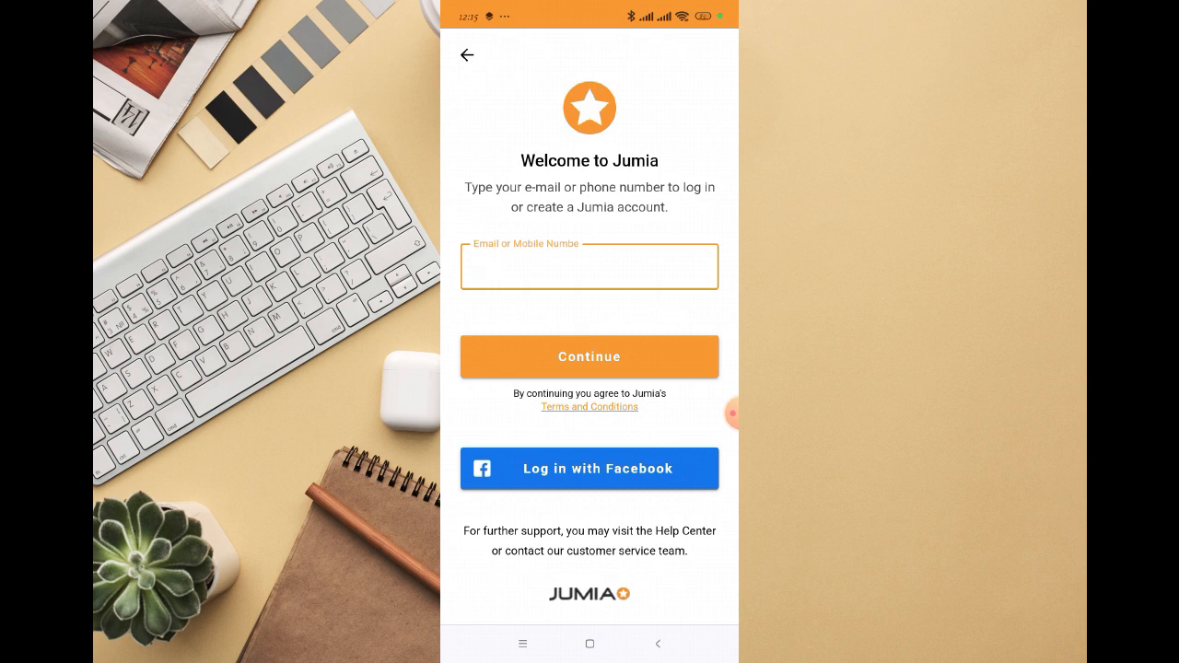
left_click(589, 267)
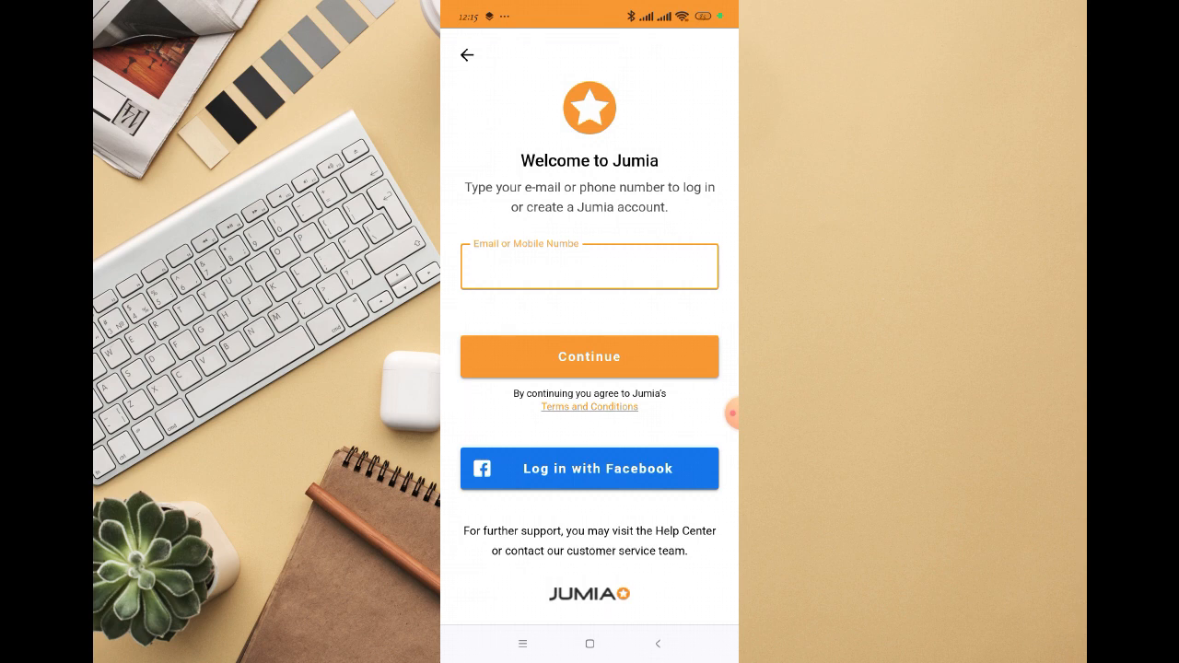
left_click(589, 267)
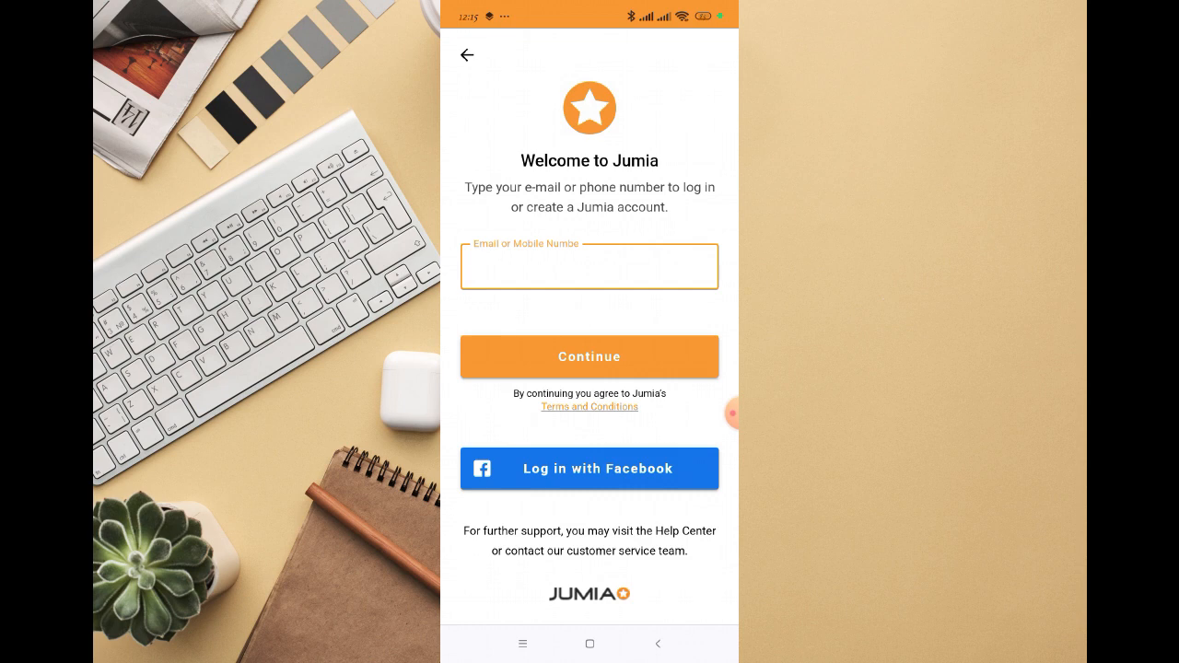
left_click(589, 267)
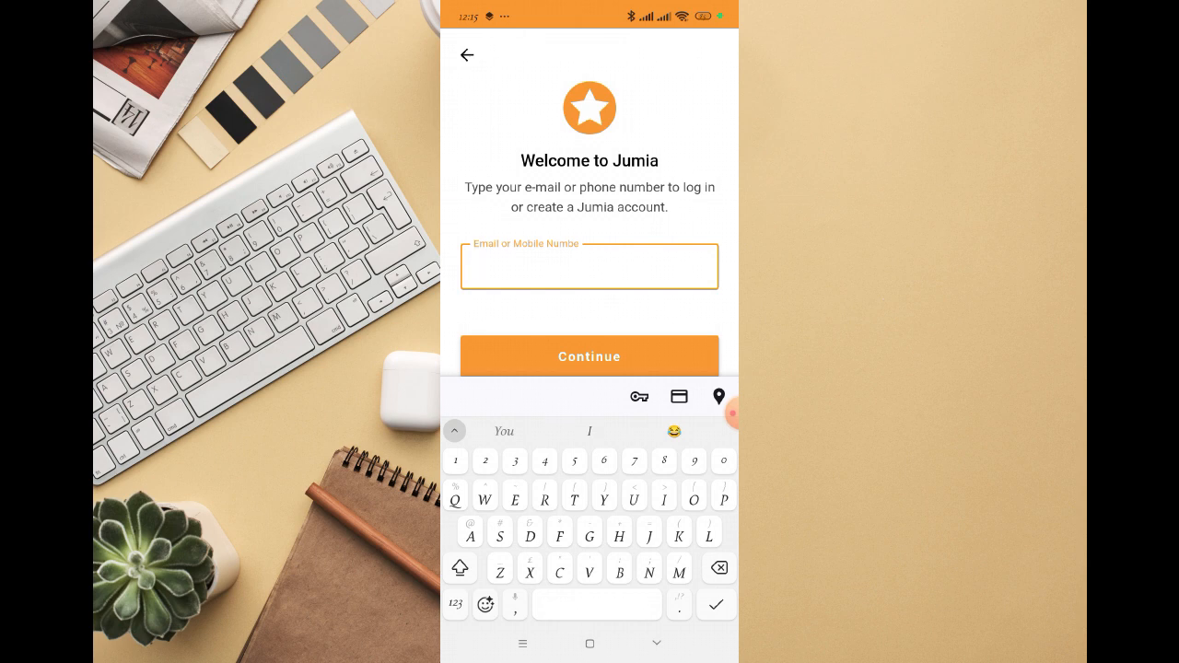
Enter the Nigerian mobile number and submit it to reach the captcha
type("809146015")
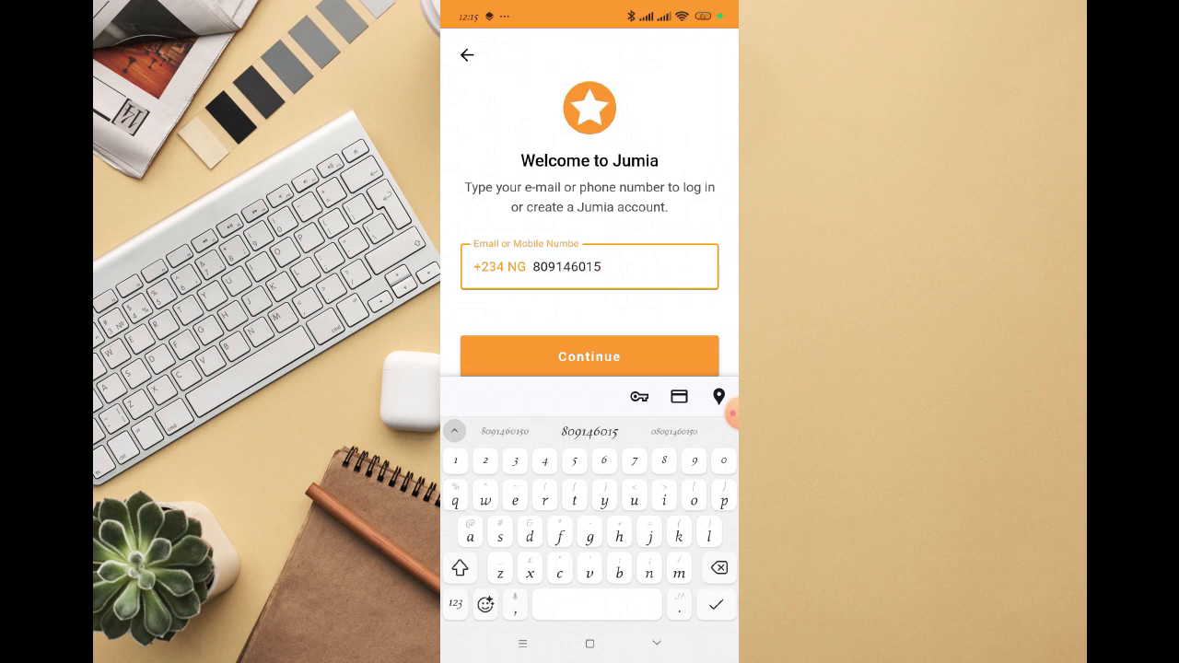
type("6")
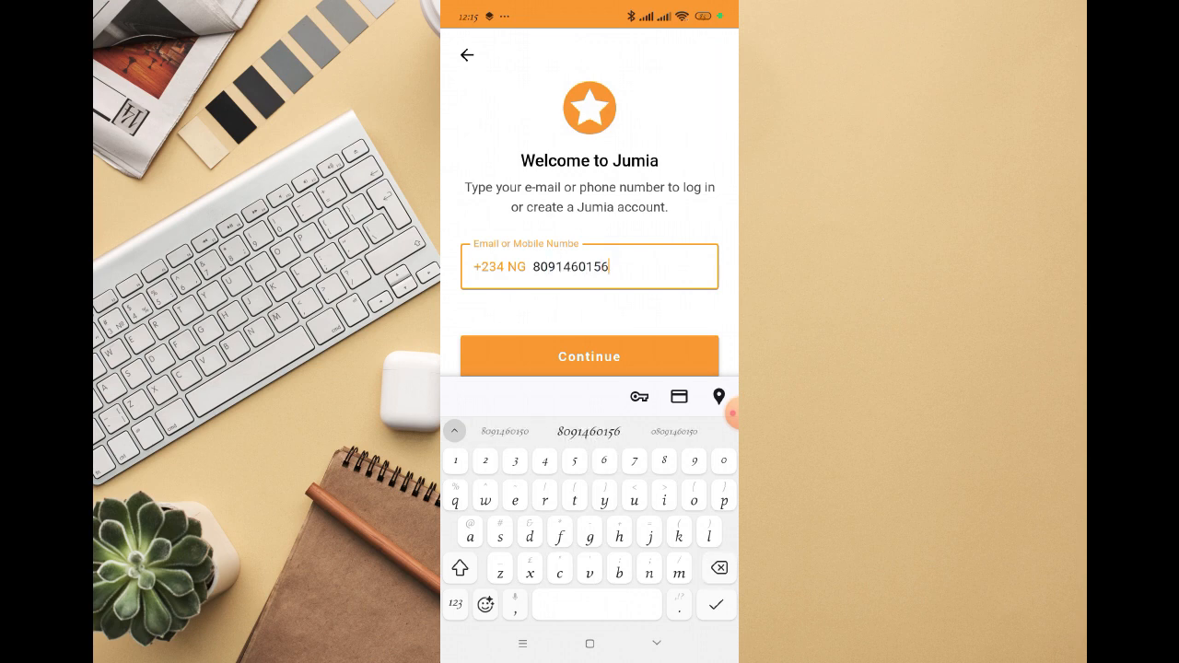
left_click(589, 356)
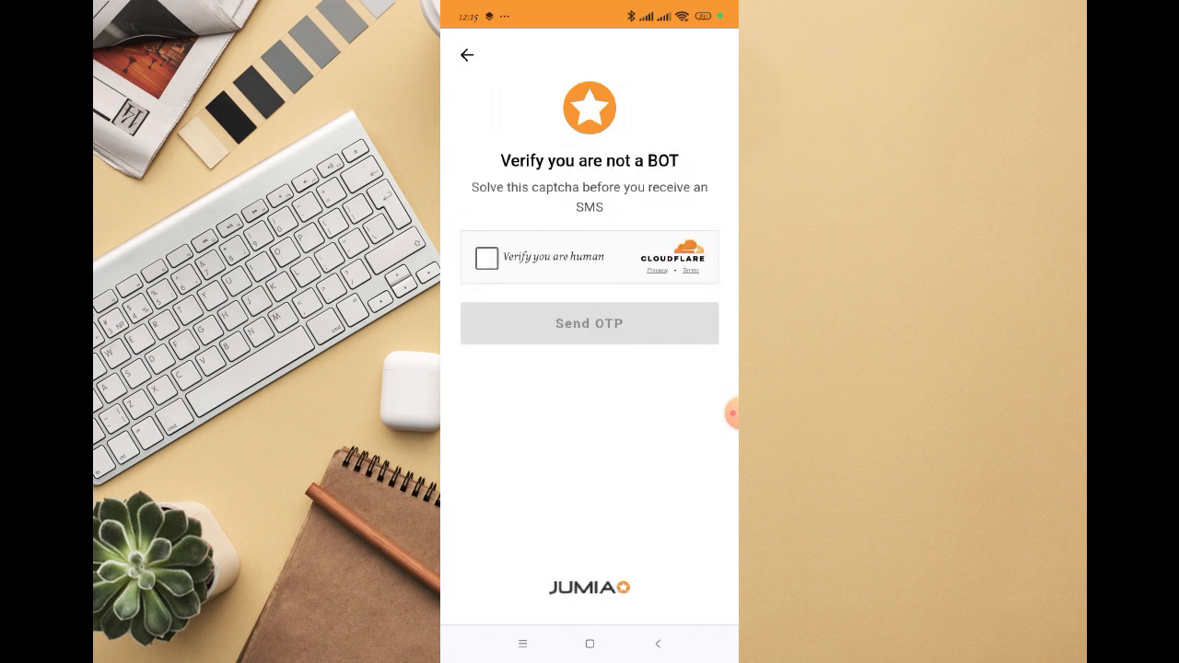
Tick the Cloudflare 'Verify you are human' box and request the SMS OTP
left_click(486, 257)
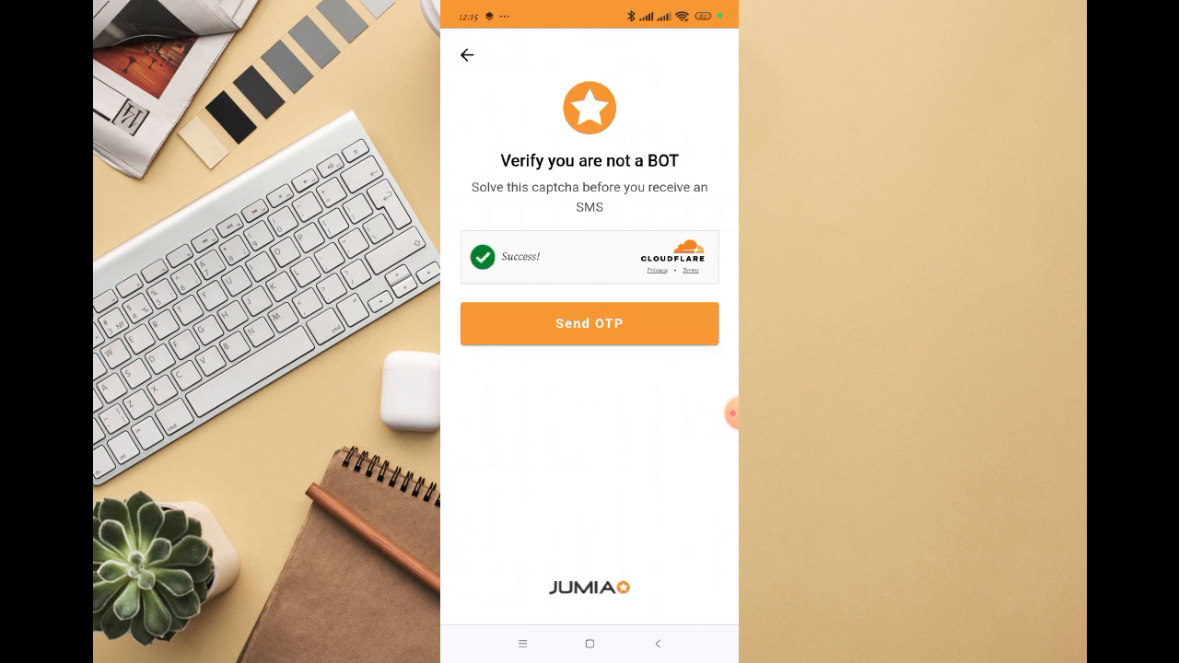
left_click(589, 323)
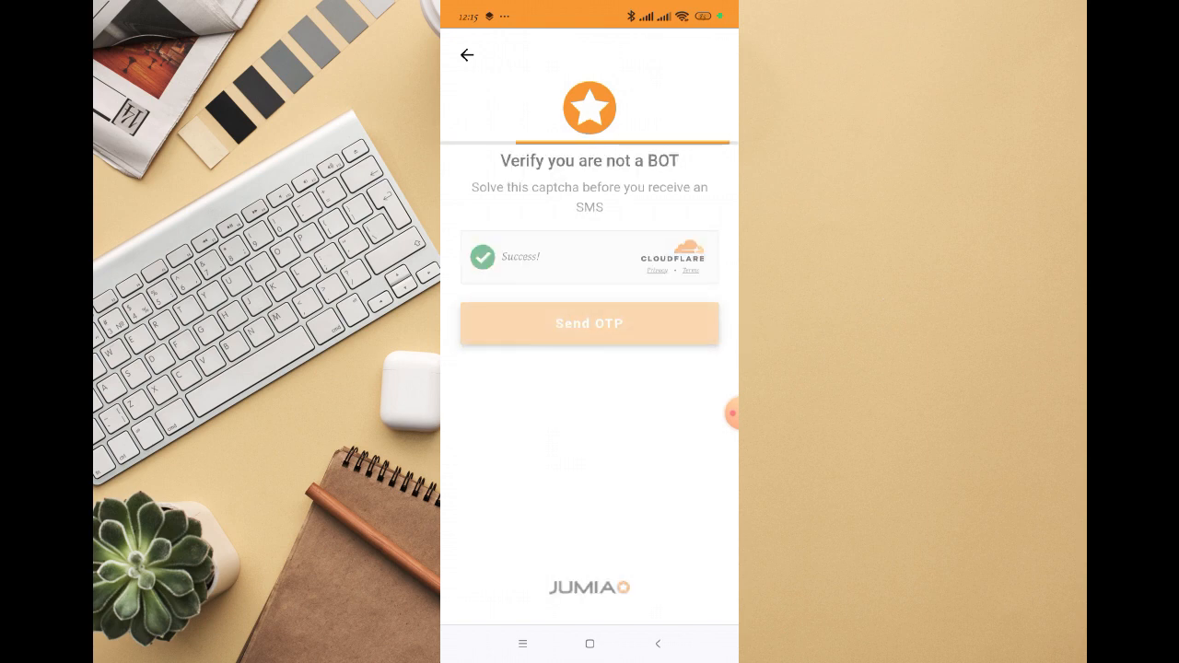
left_click(589, 323)
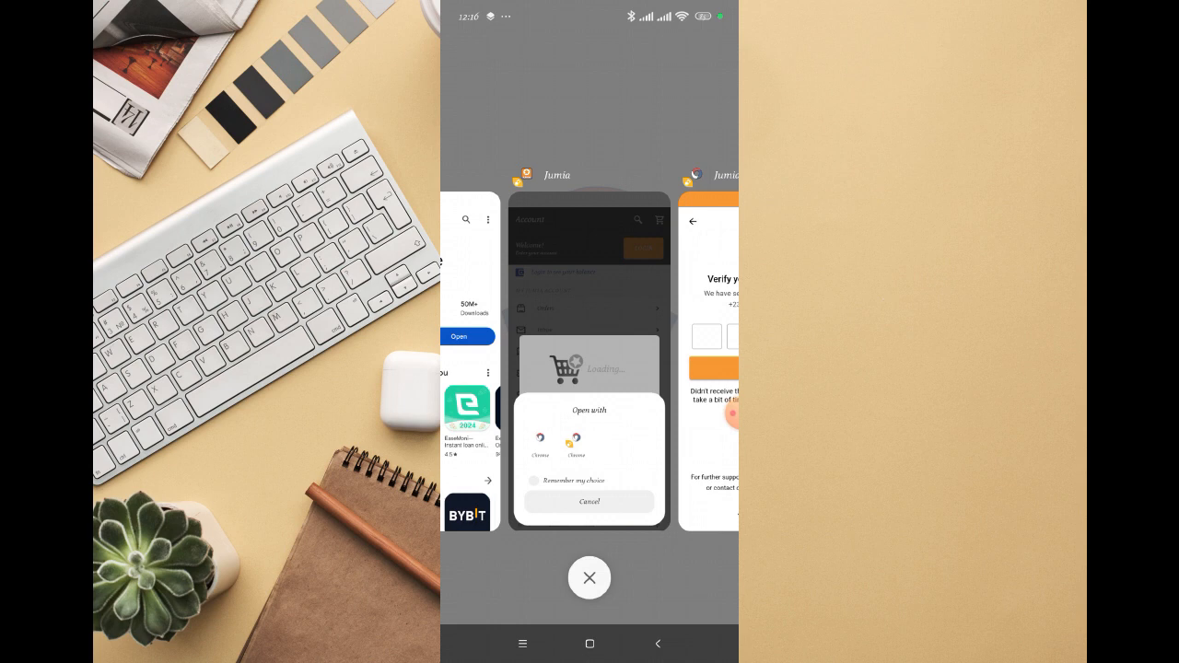
Return to the Jumia app and dismiss the 'User cancelled flow' banner
left_click(590, 501)
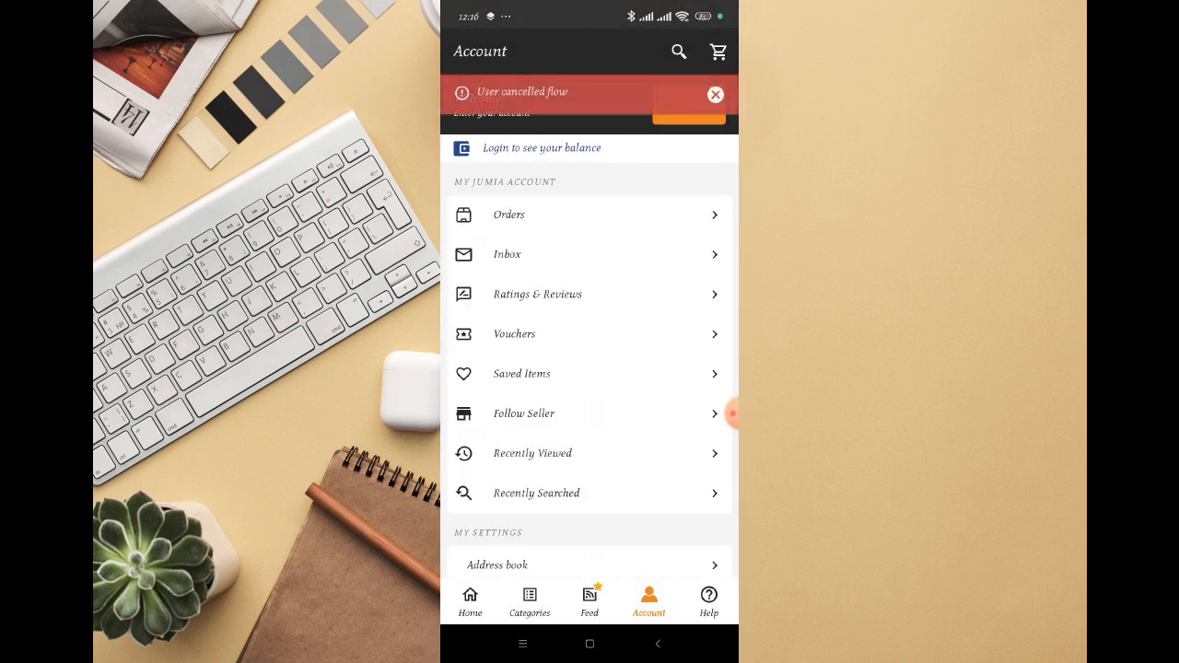
left_click(714, 94)
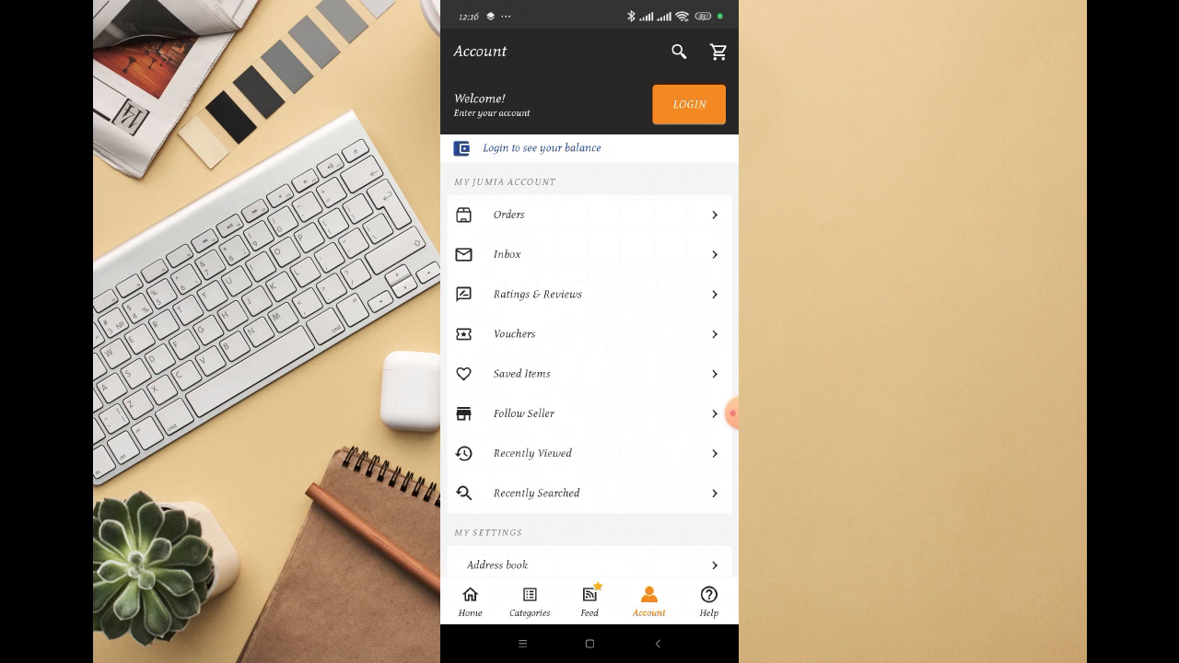